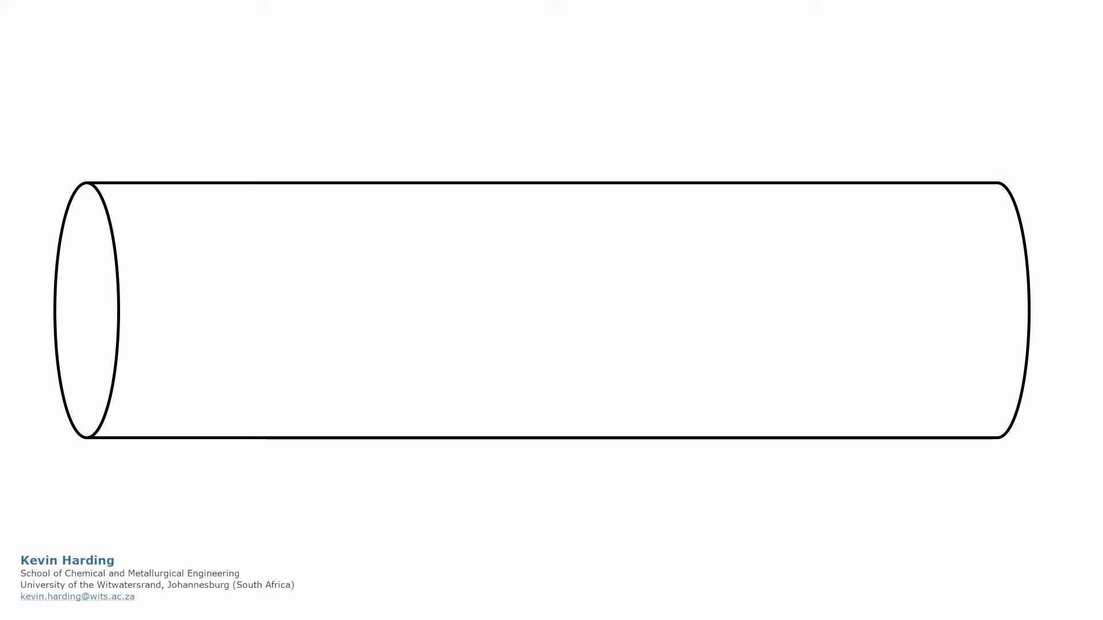
Advance the animation so the particle appears inside the pipe, right of centre.
click(806, 310)
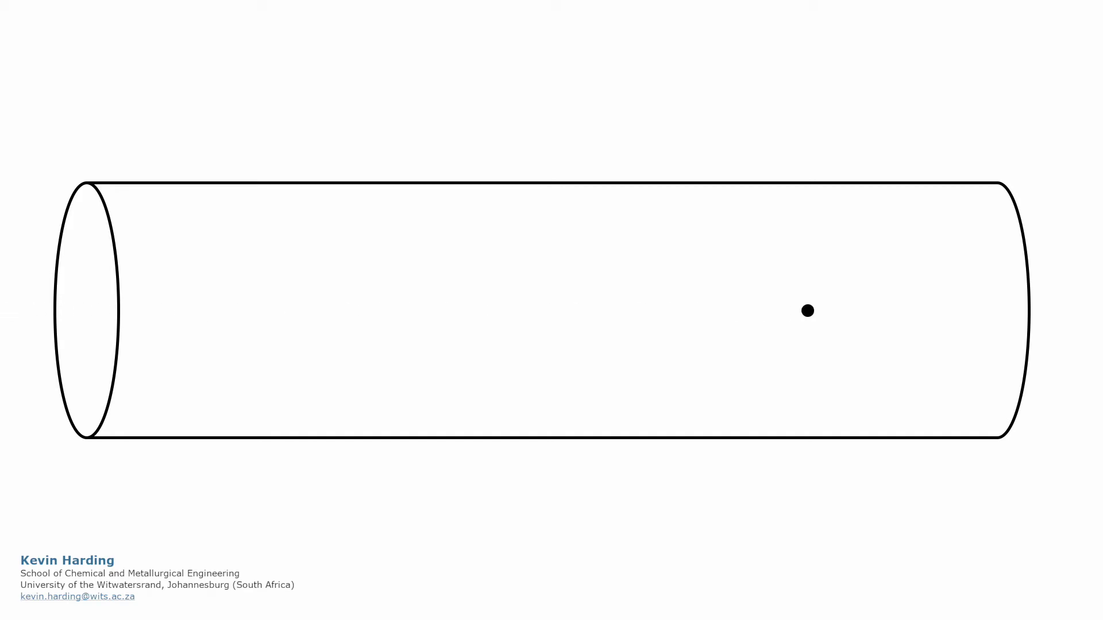